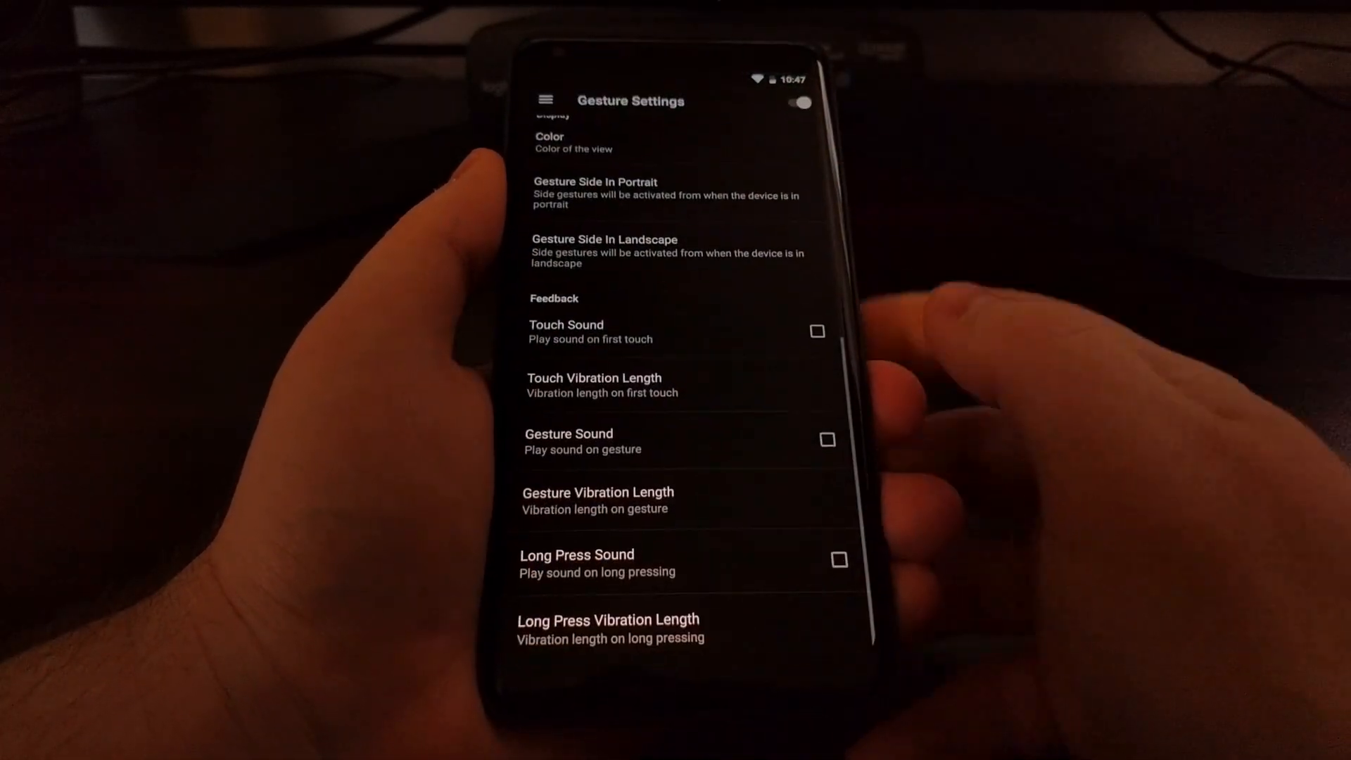
Step: Show the Gesture Actions list with Back, Home and Recents on left, center and right swipes
scroll("down", 3)
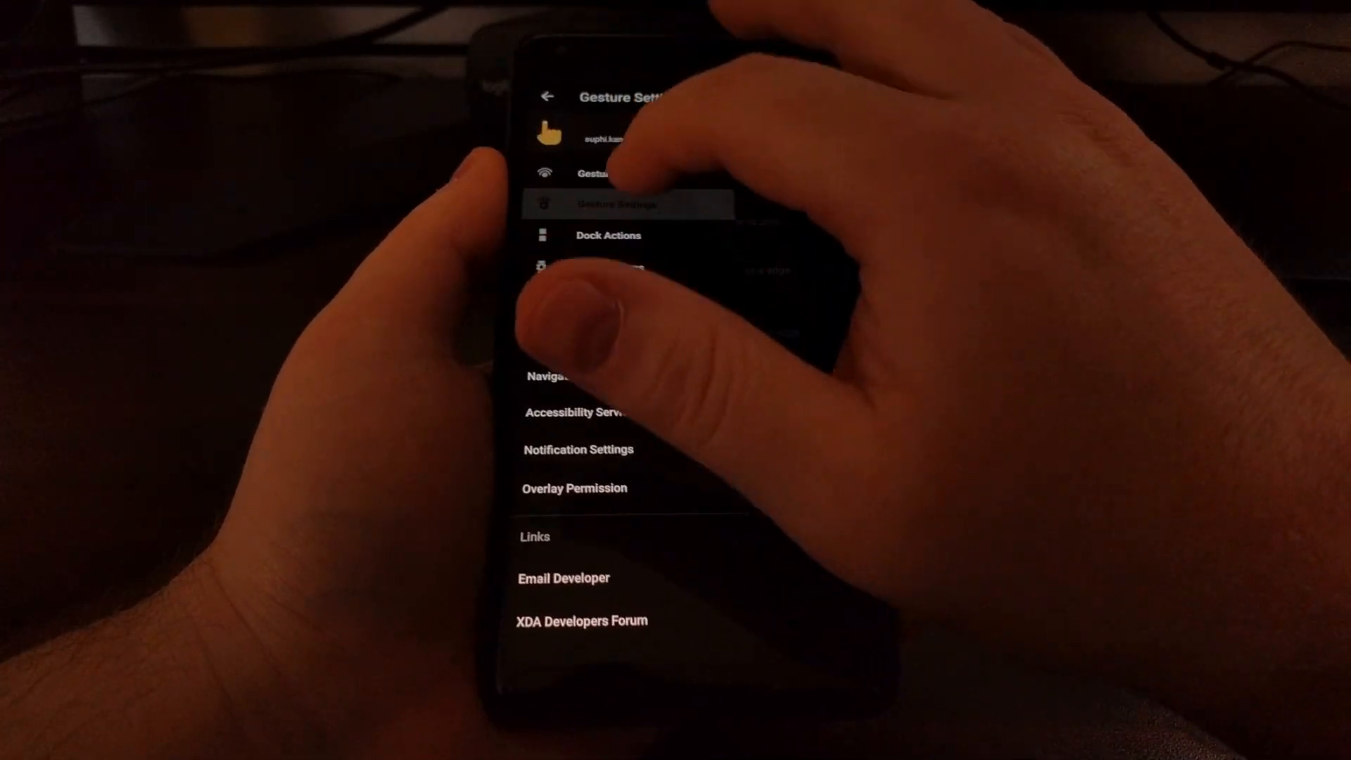
left_click(617, 204)
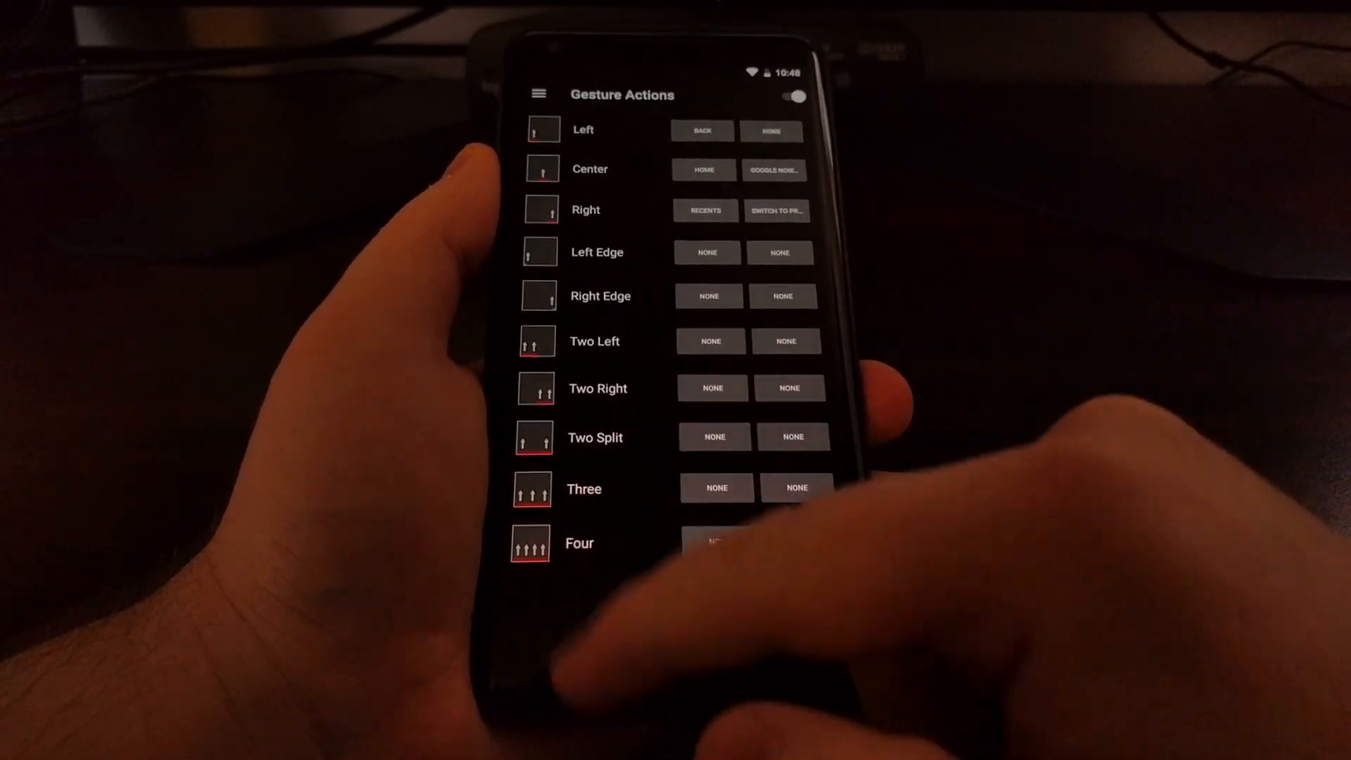
Step: Leave Swipe Navigation and return to the Android home screen
left_click(795, 487)
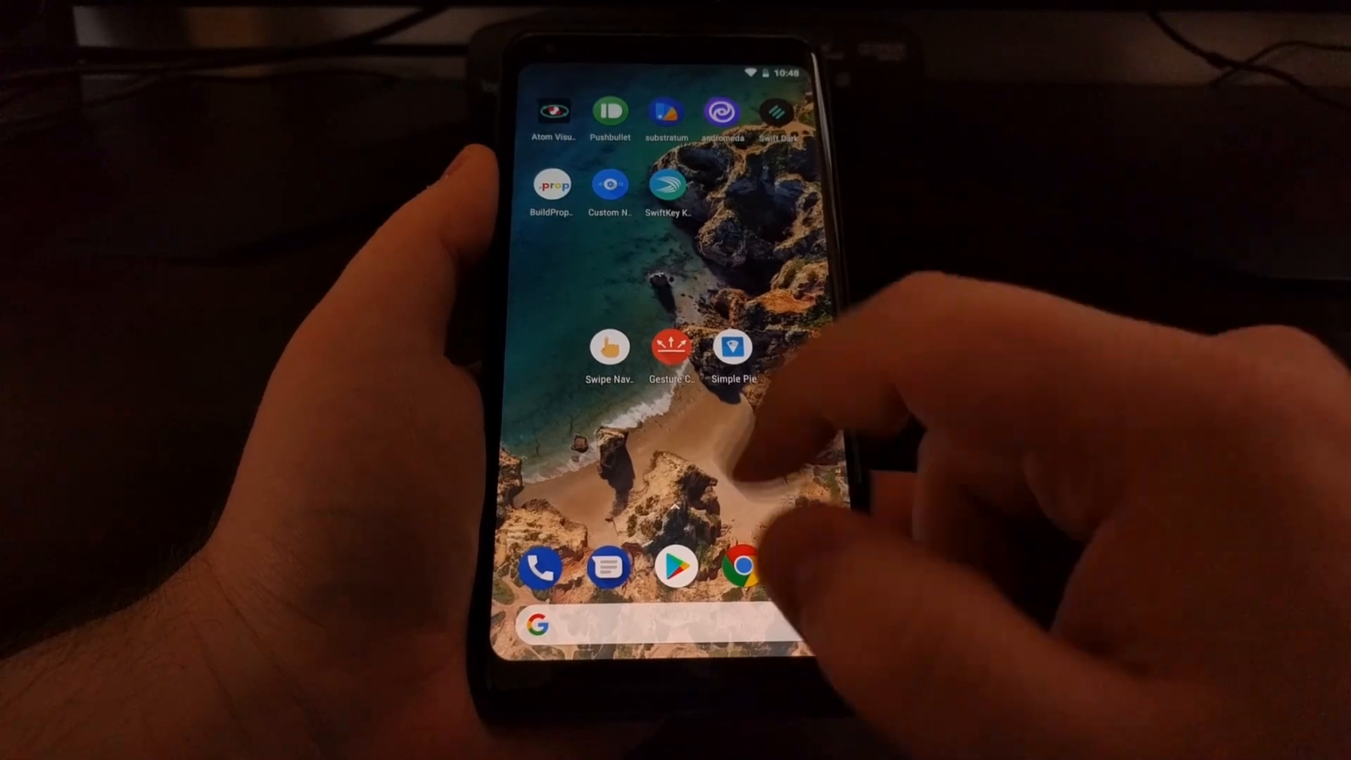
Step: Launch Simple Pie Control from the home screen to its icon-style gallery
left_click(670, 350)
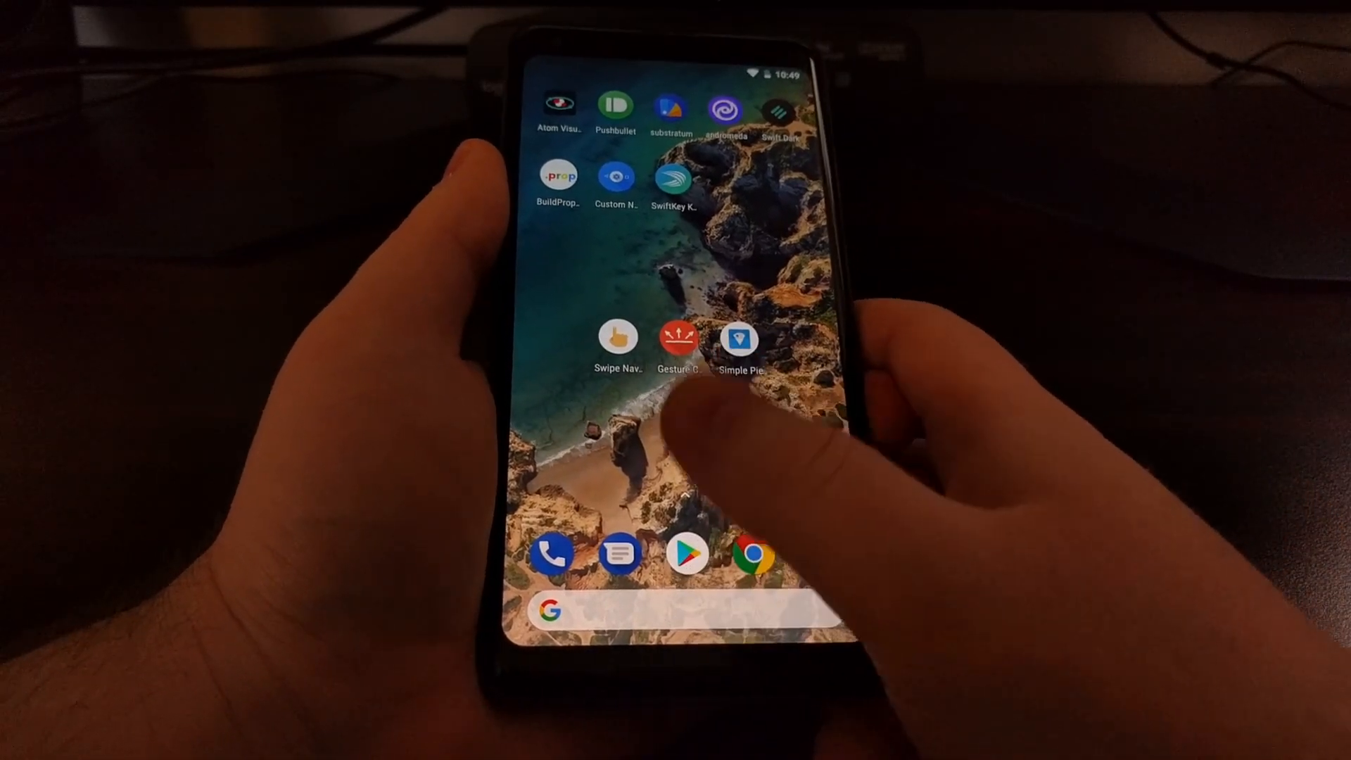
left_click(677, 339)
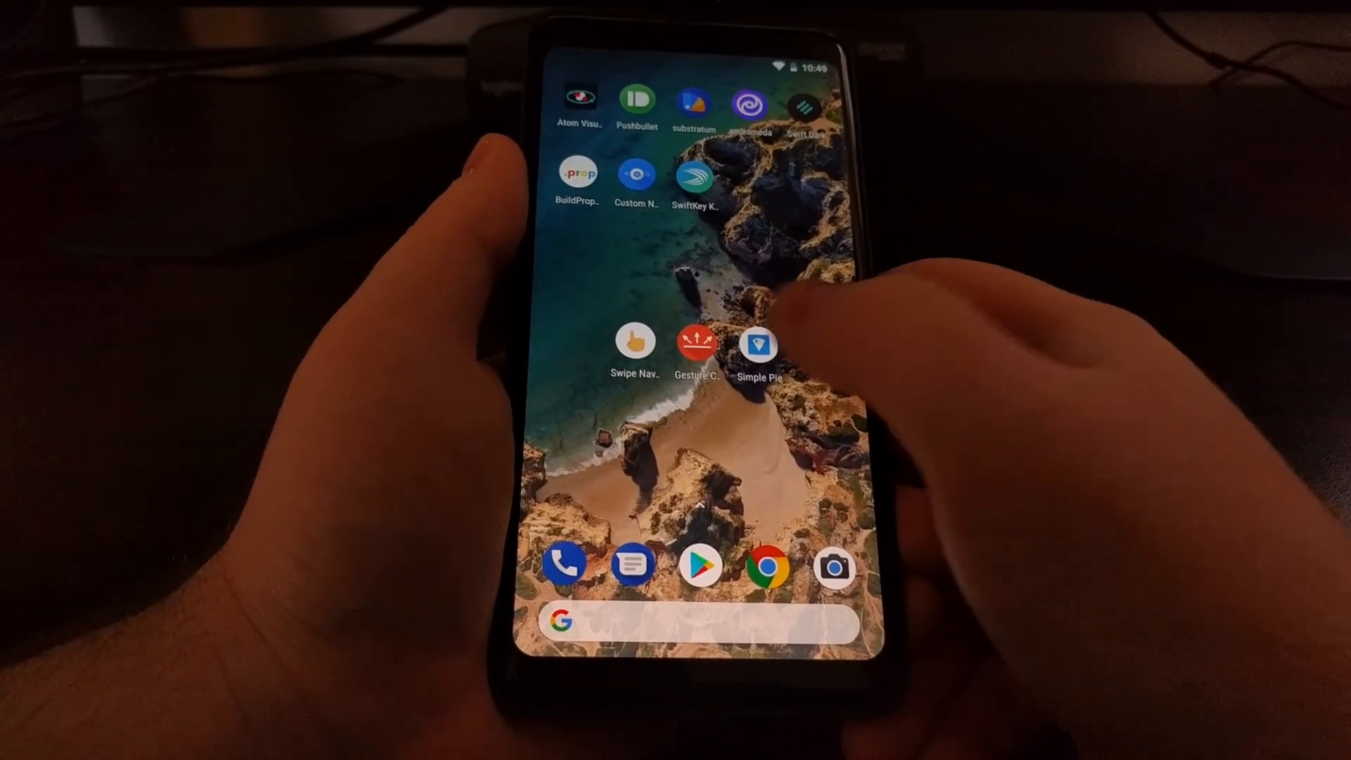
left_click(757, 339)
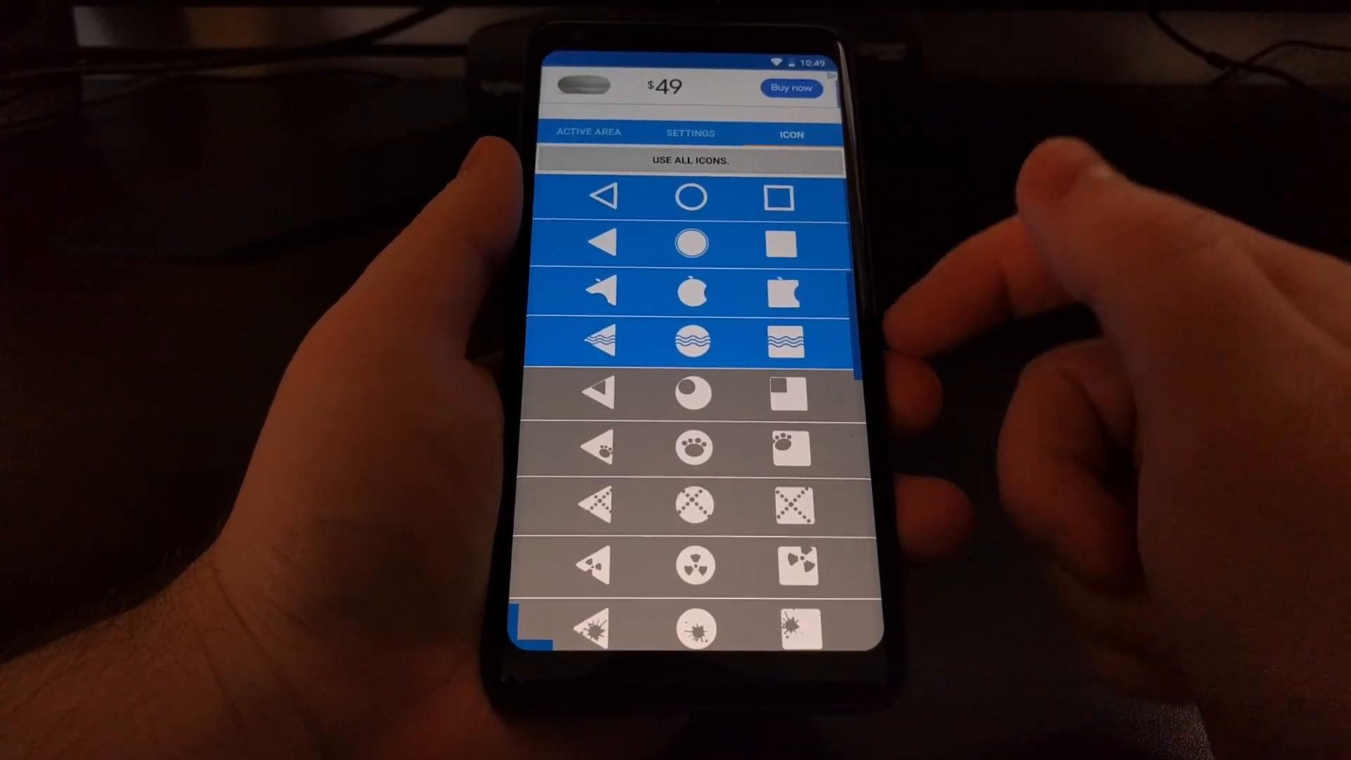
Step: View the Settings page with Recent, Home and Back click actions and expanded pie options
left_click(690, 133)
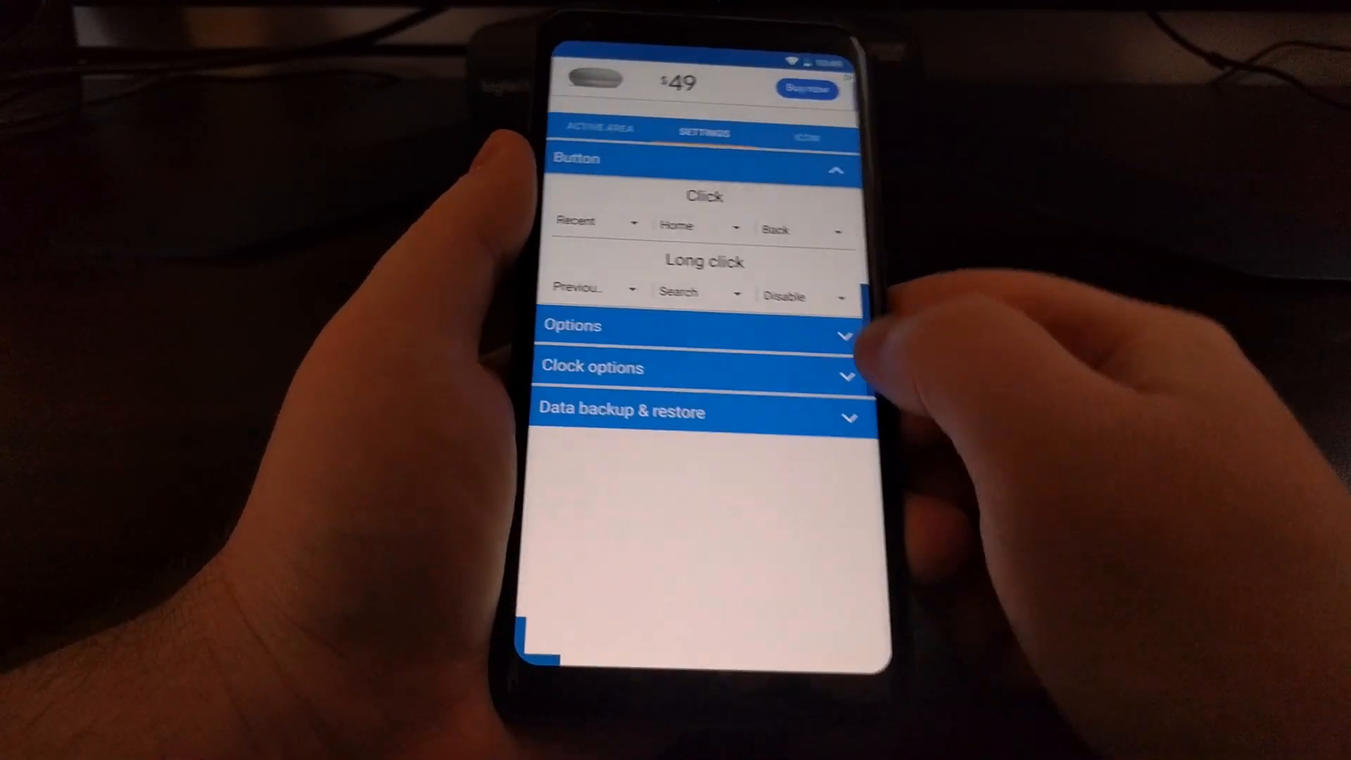
left_click(800, 294)
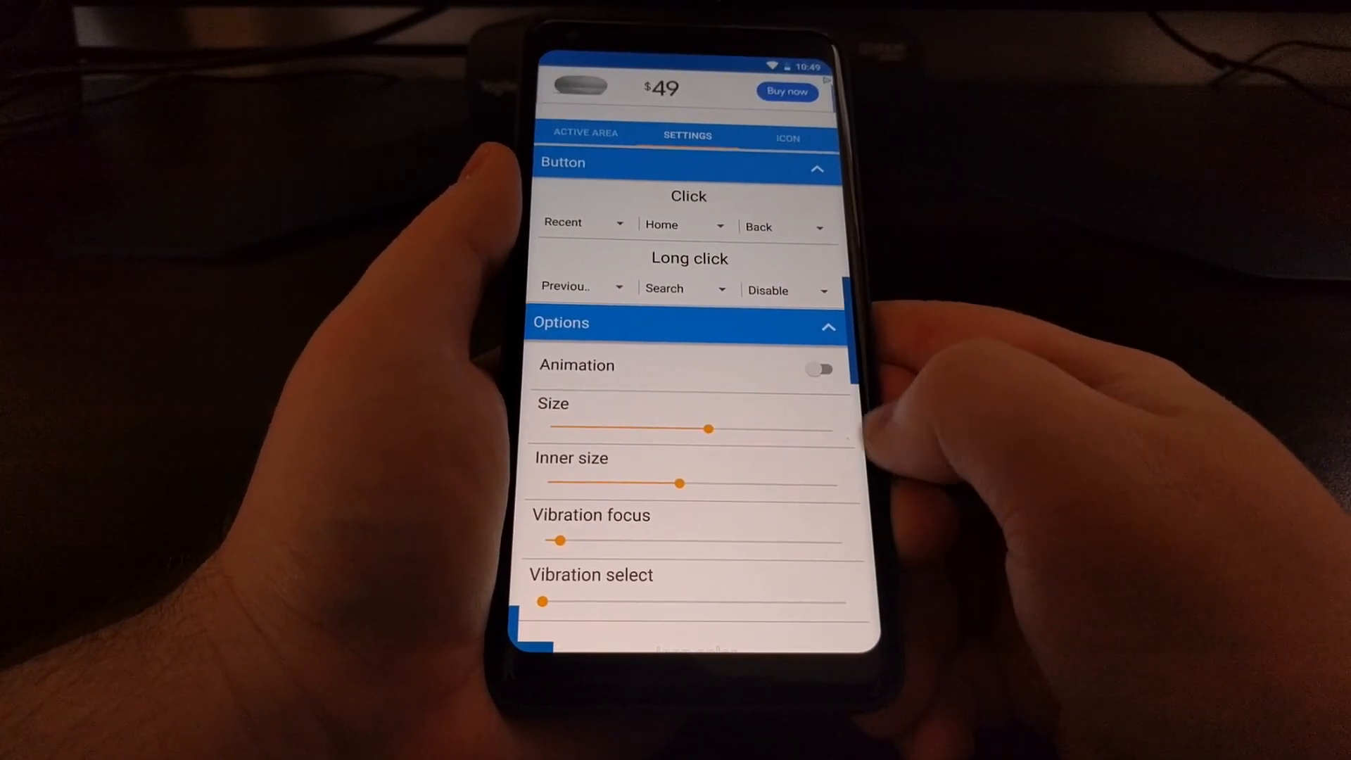
Step: Review the clock options, then show the Active Area page with the right edge trigger enabled
scroll("down", 3)
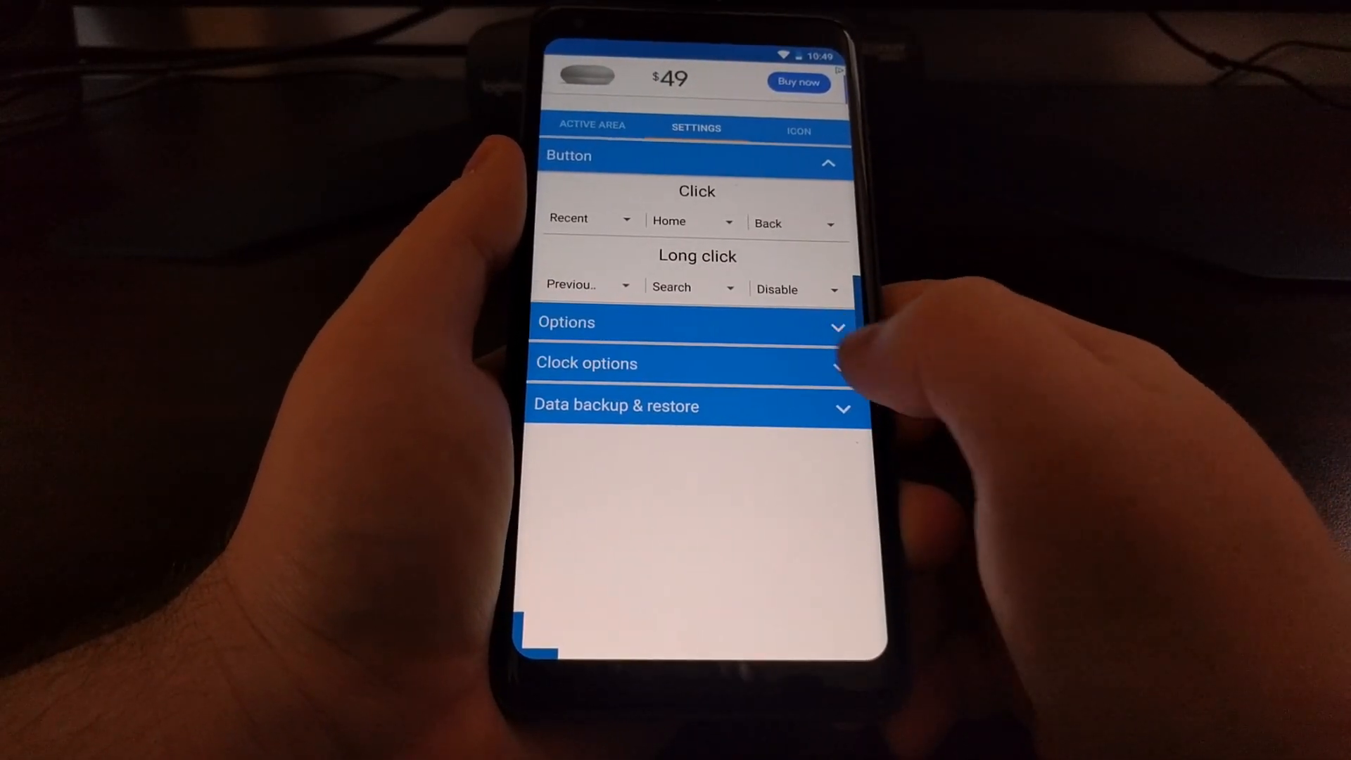
left_click(586, 363)
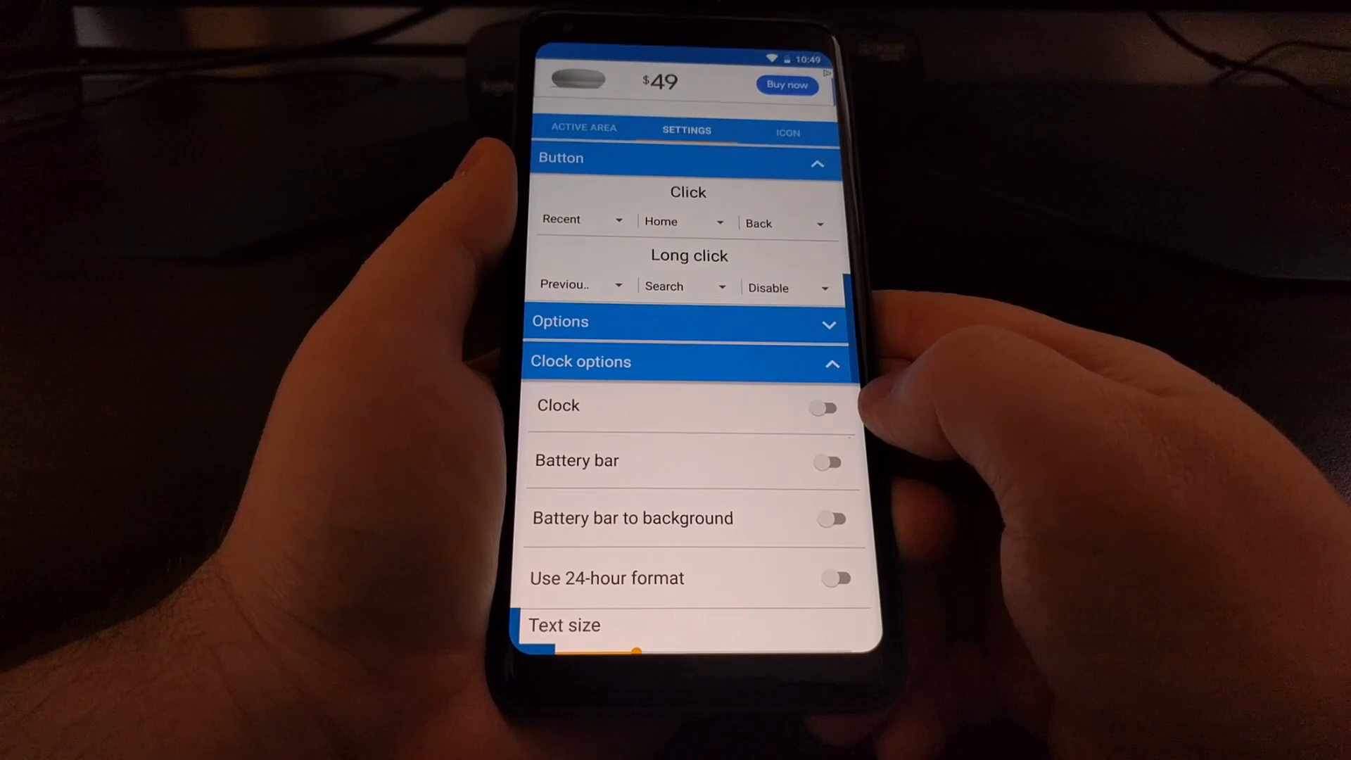
left_click(830, 463)
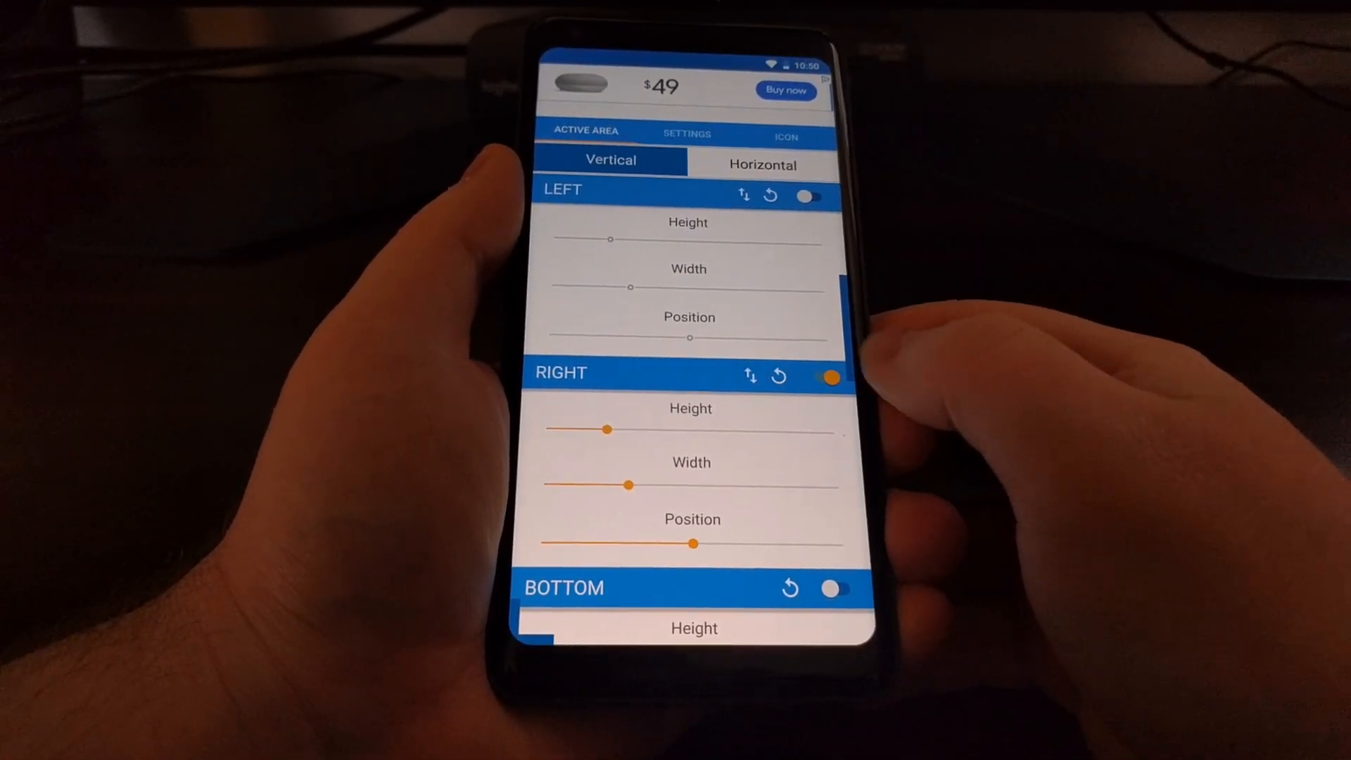
Step: Enable the bottom edge trigger area and widen it with its slider
scroll("down", 3)
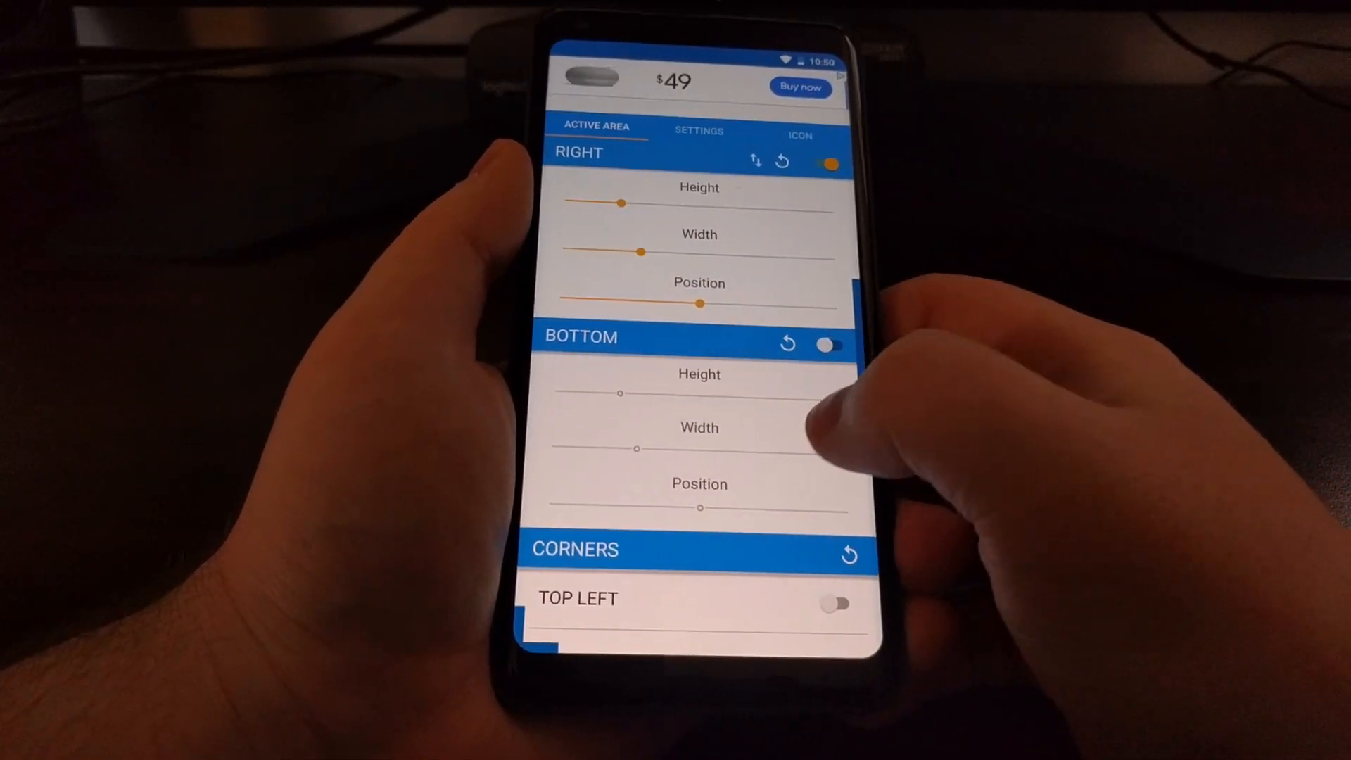
scroll("down", 3)
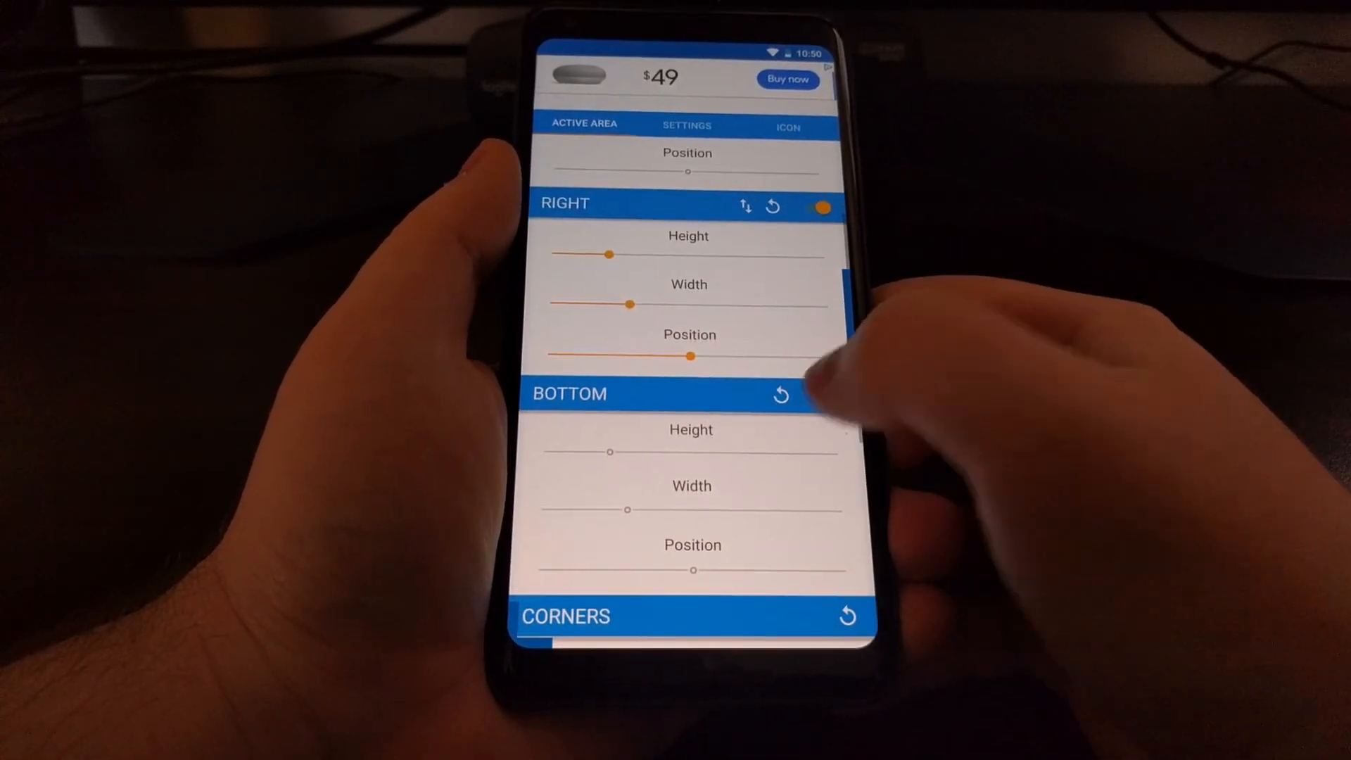
left_click(821, 390)
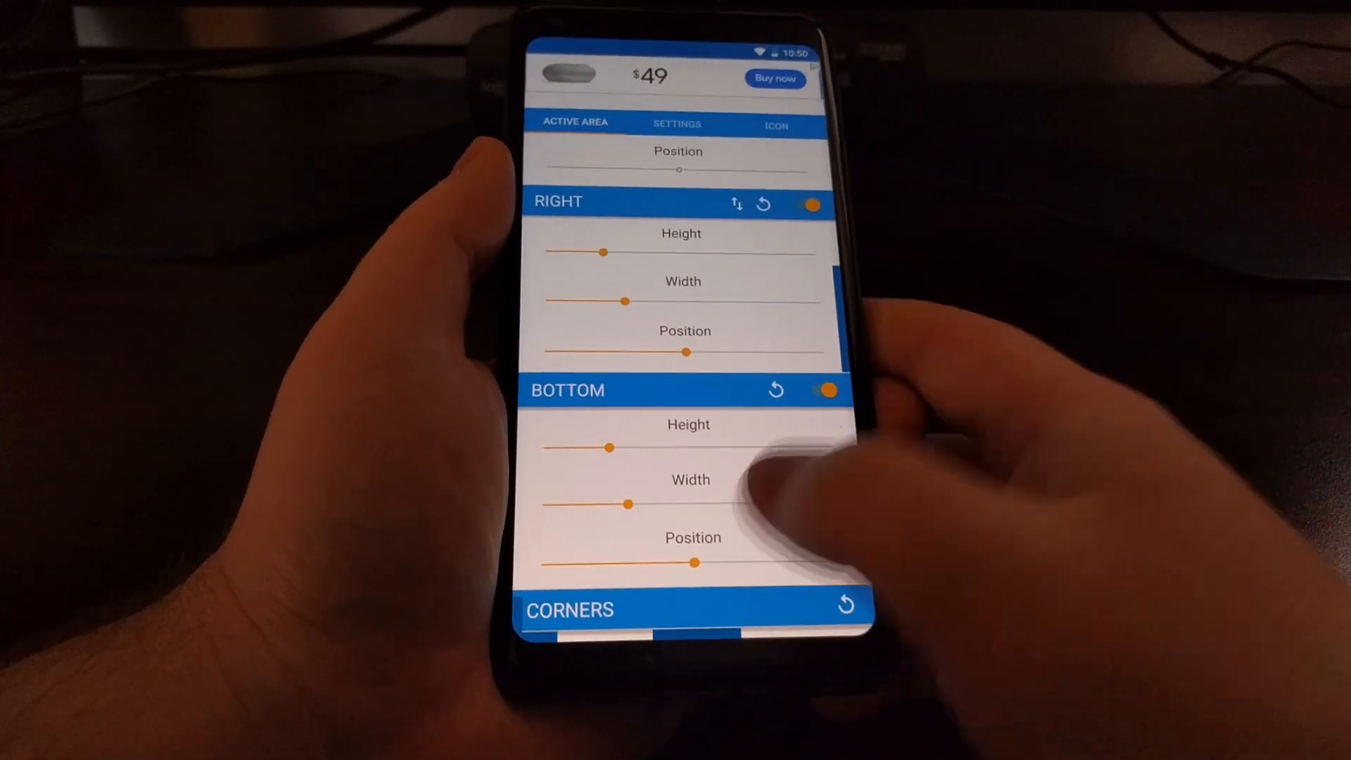
left_click_drag(694, 563, 797, 560)
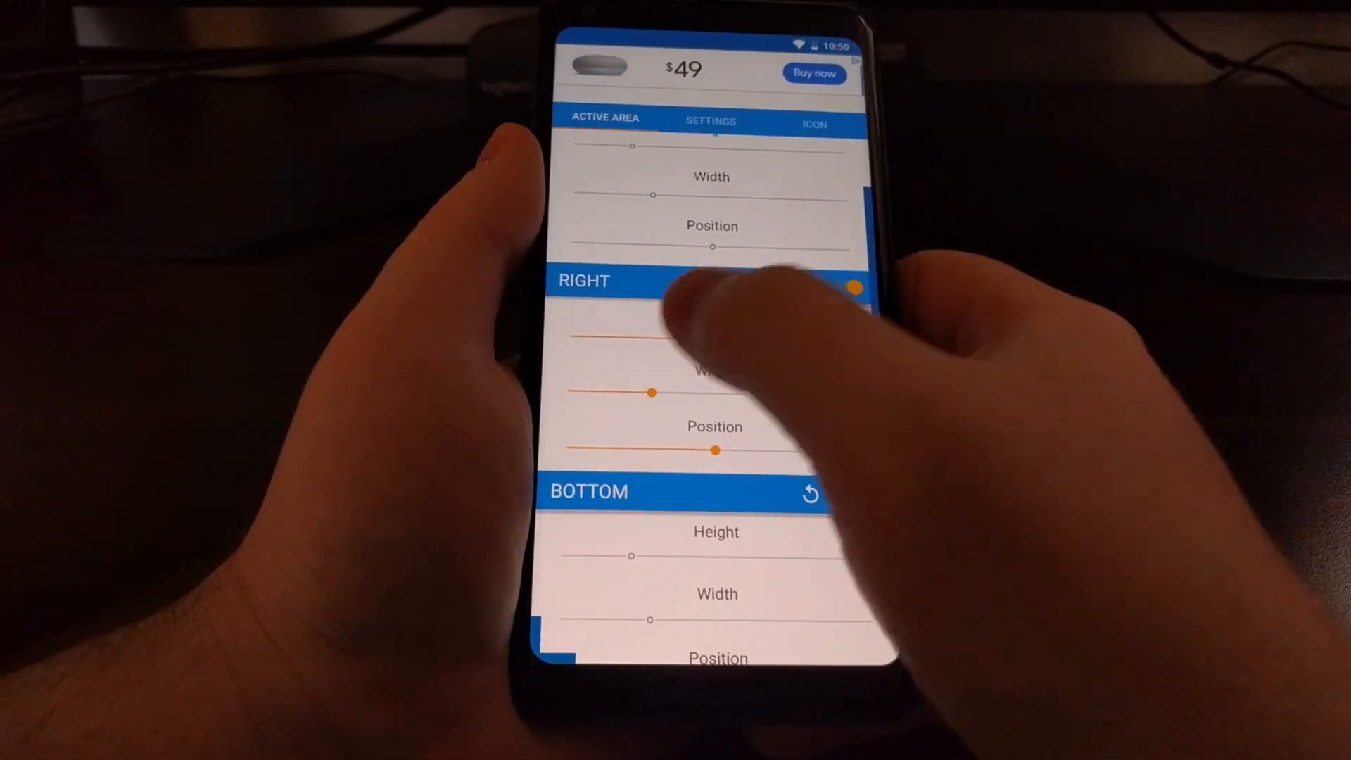
Step: Return home and launch Gesture Control at its welcome tutorial
left_click(850, 284)
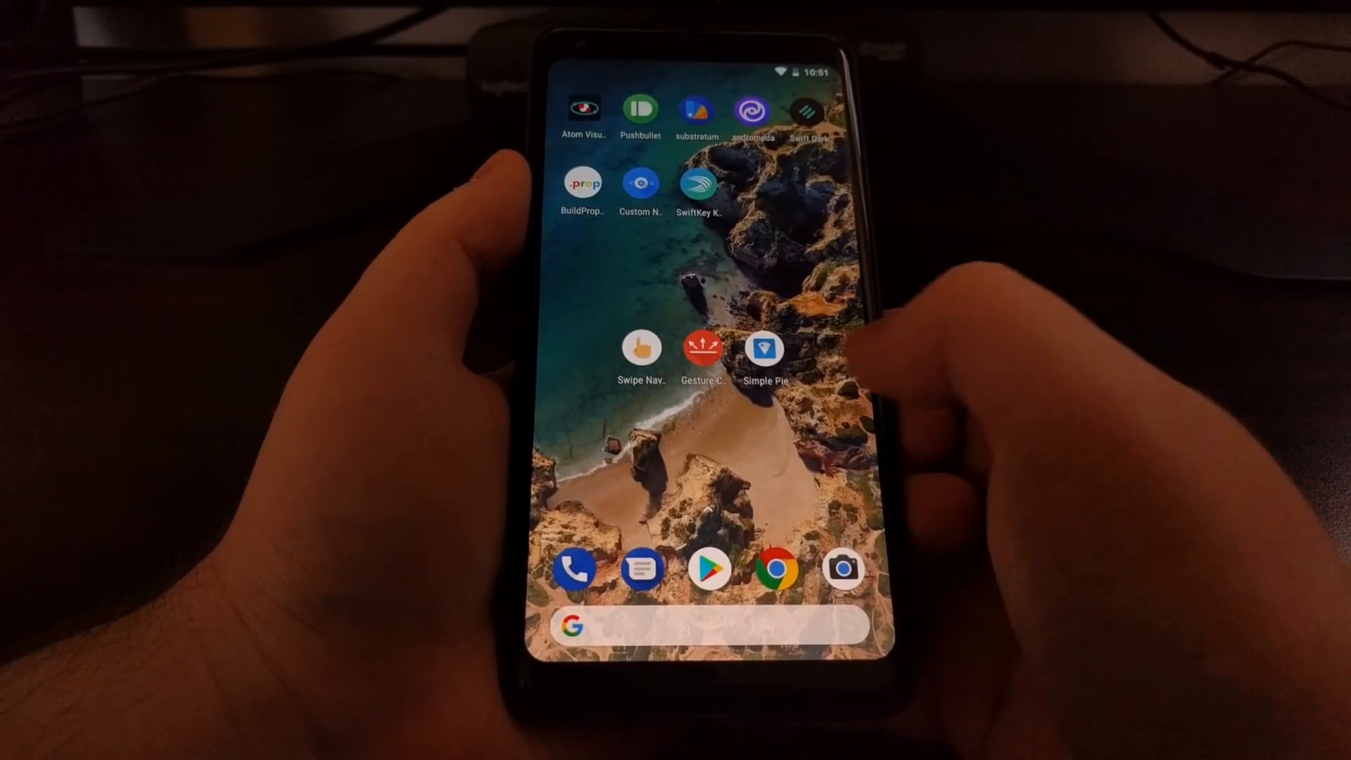
left_click(701, 352)
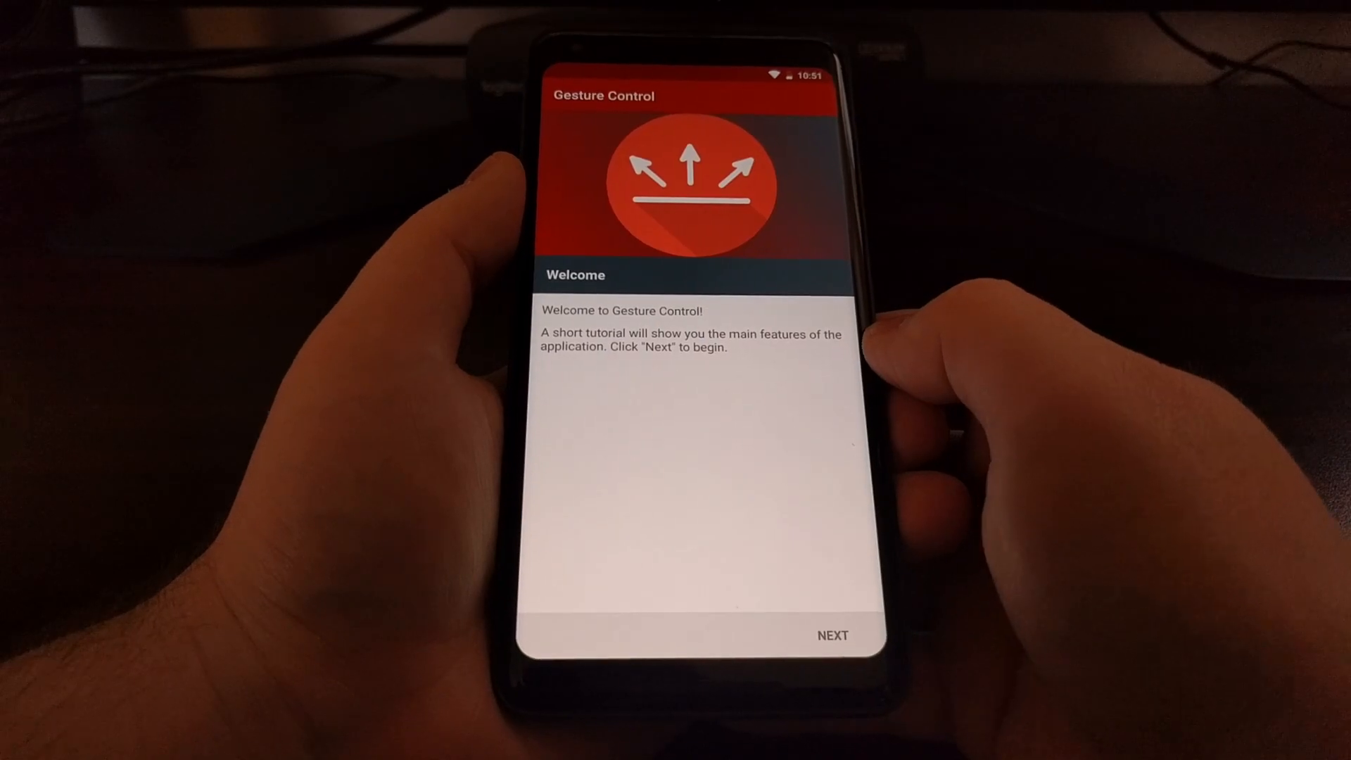